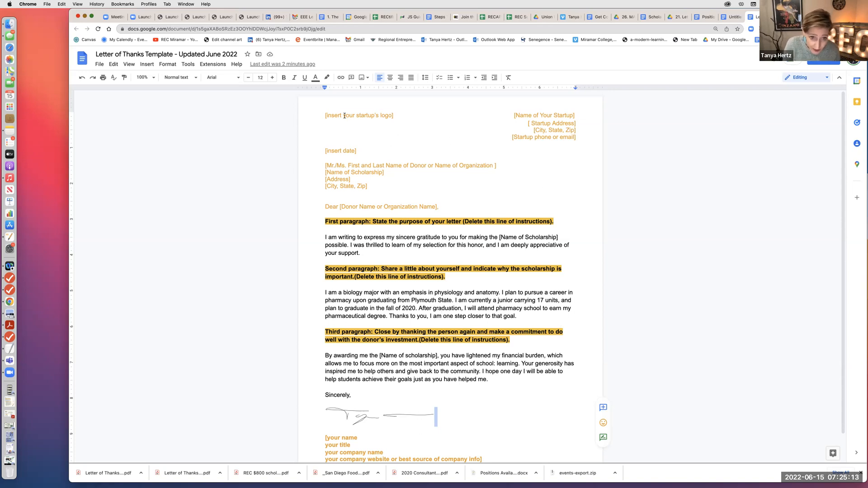
Select the '[insert your startup's logo]' placeholder text at the top of the letter.
{"action": "double_click", "coordinate": [358, 115]}
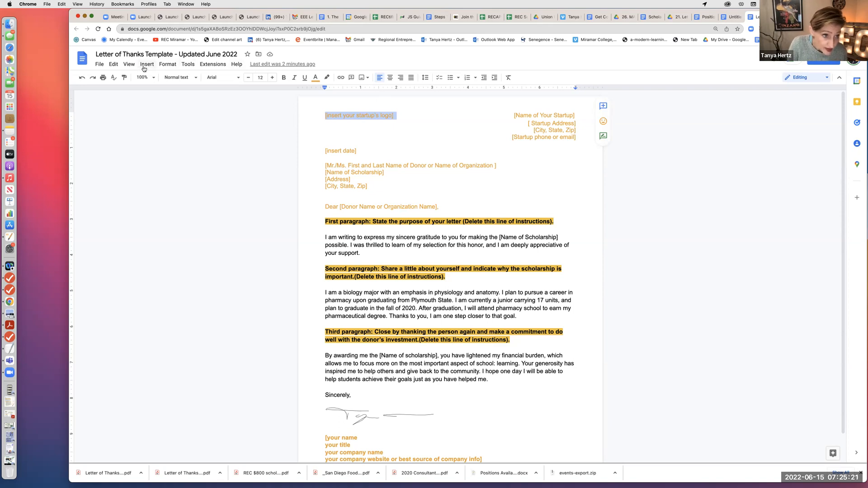
Open the Drive image panel from the Insert > Image menu.
{"action": "left_click", "coordinate": [147, 64]}
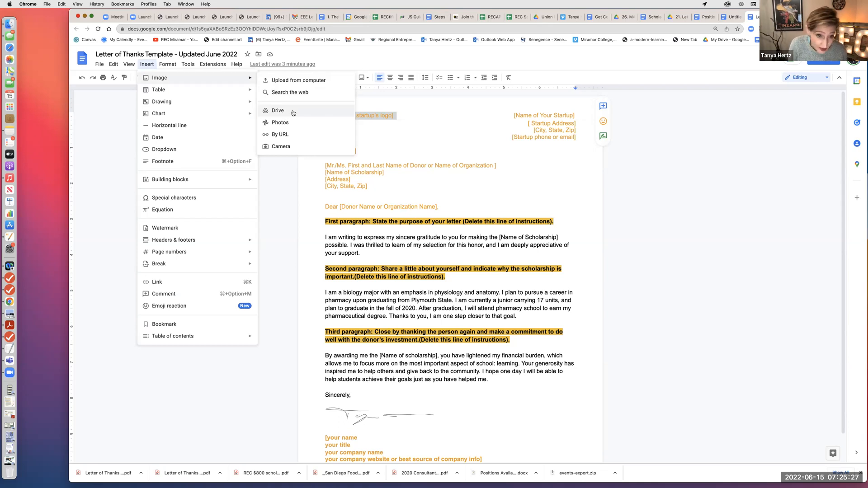
{"action": "left_click", "coordinate": [278, 111]}
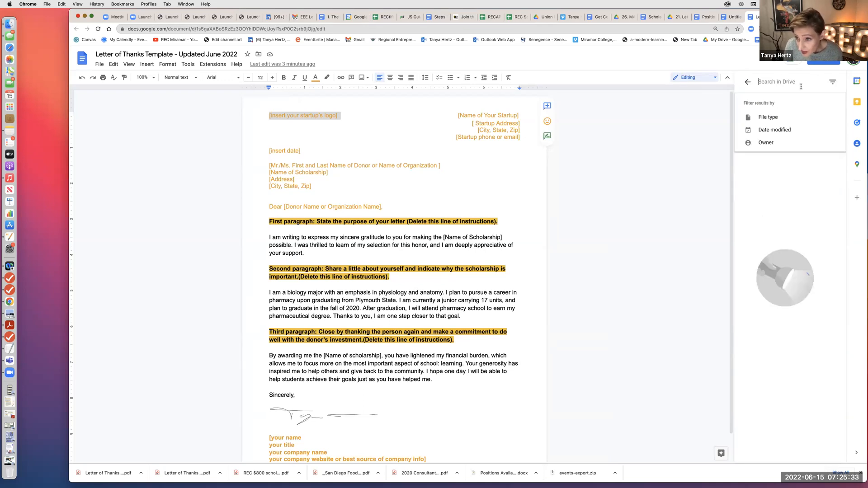
Search Drive for 'logo' and insert the REC Innovation Lab Miramar College logo.
{"action": "type", "text": "logo"}
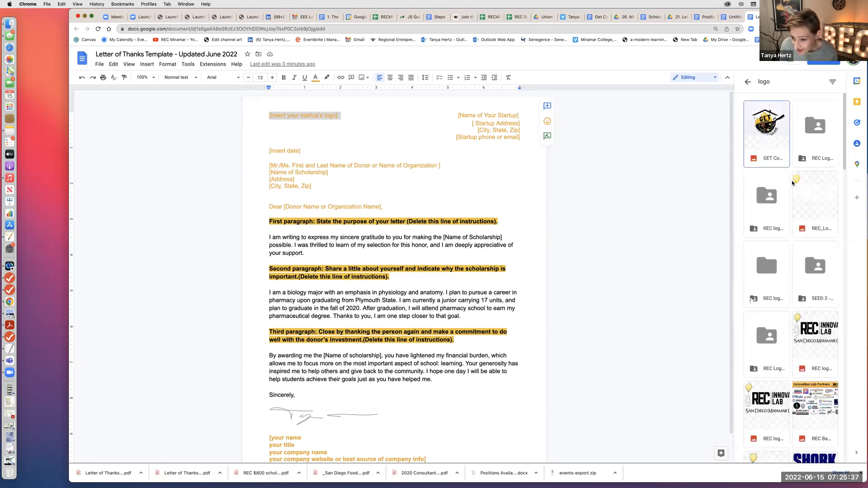
{"action": "scroll", "scroll_direction": "down", "scroll_amount": 3}
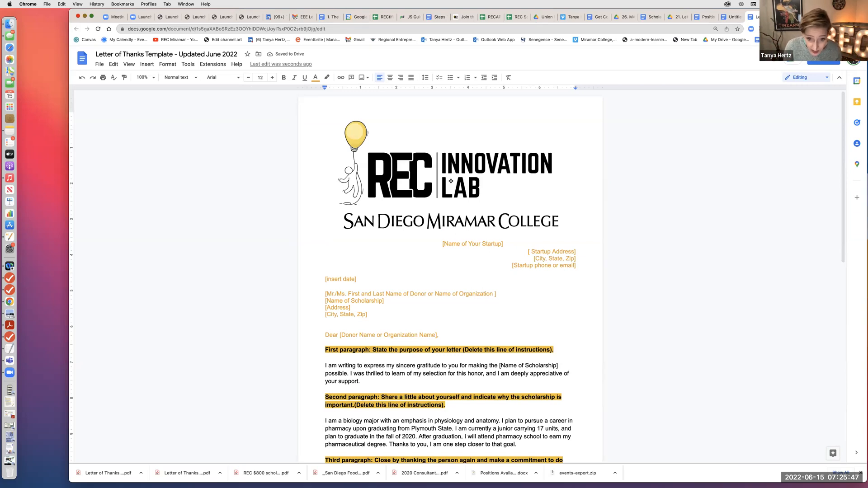
Resize the logo small, top-left beside the startup name and address lines.
{"action": "left_click", "coordinate": [415, 160]}
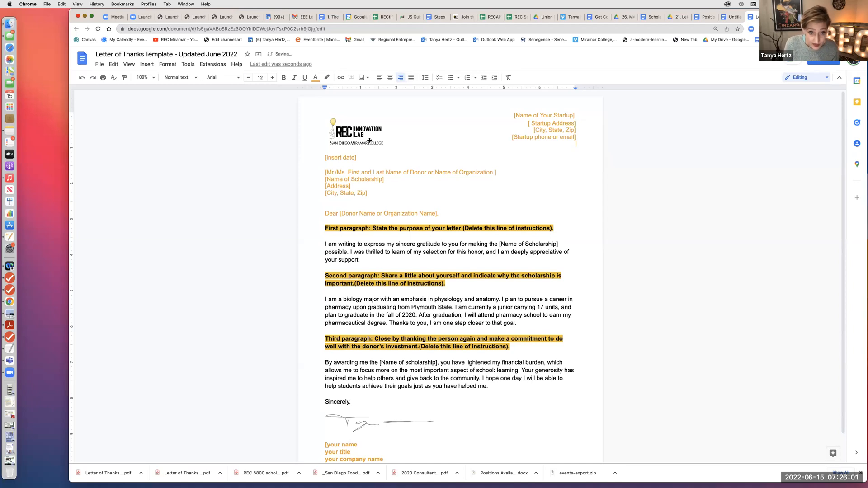
{"action": "left_click", "coordinate": [357, 131]}
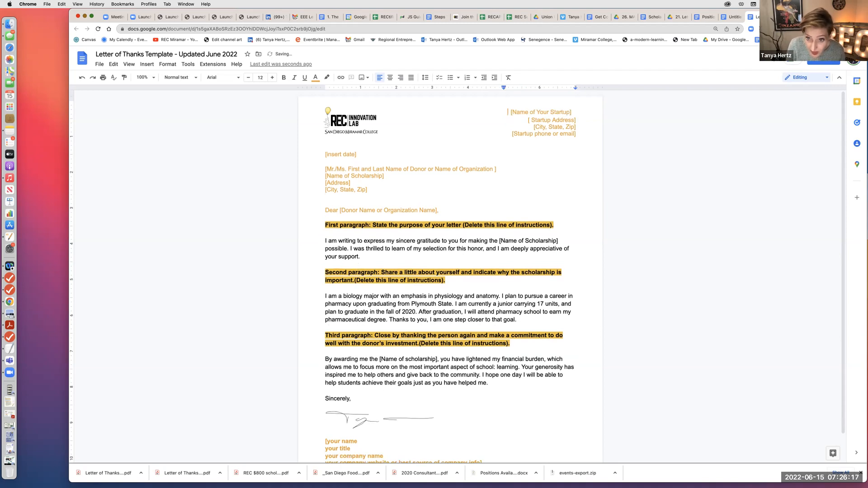
{"action": "left_click", "coordinate": [350, 120]}
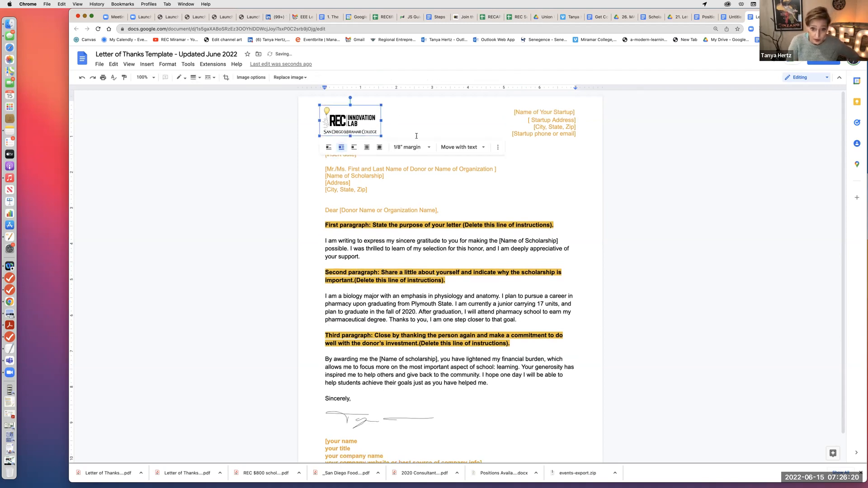